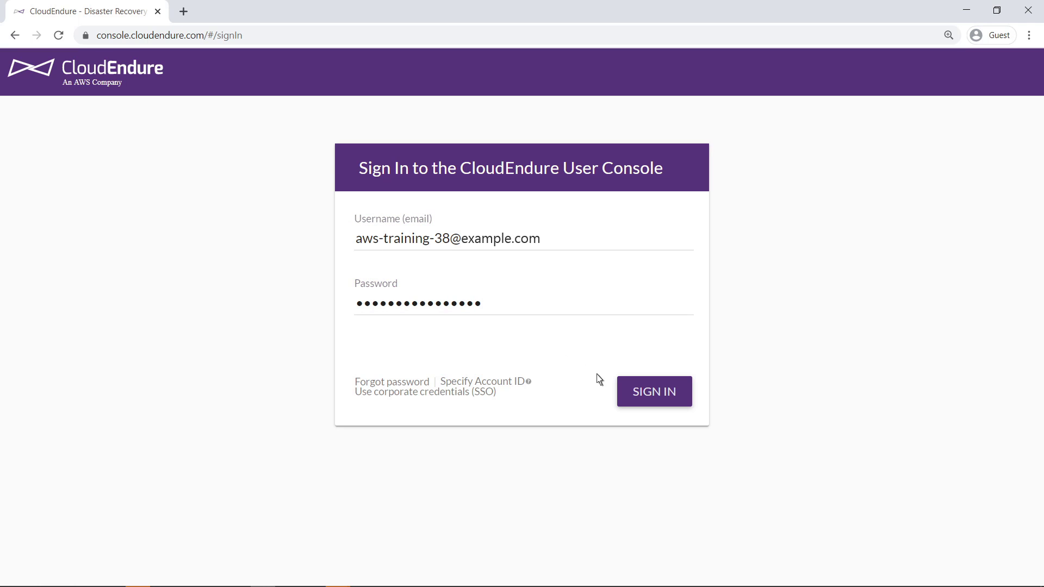
Sign in with the entered credentials to reach the Demo project dashboard
click(653, 391)
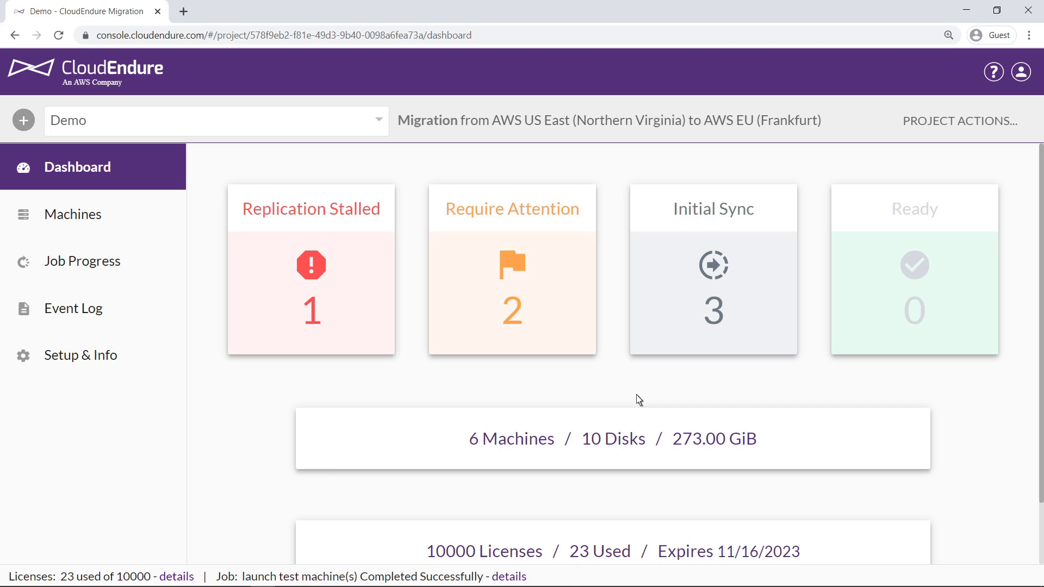
mouse_move(384, 316)
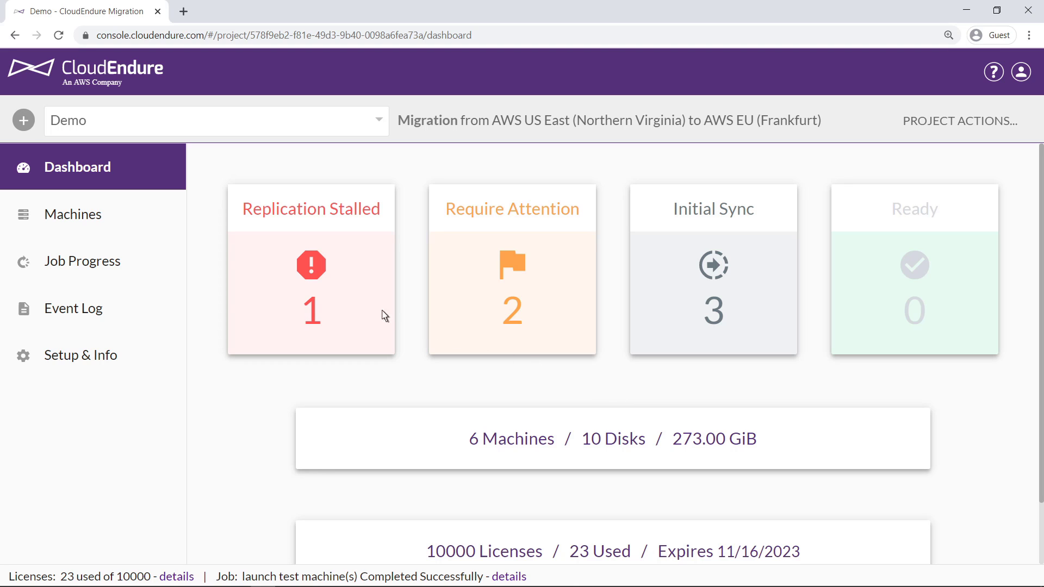
Go to the Machines list and bring up VMDSRVA1's details with its action buttons
click(73, 214)
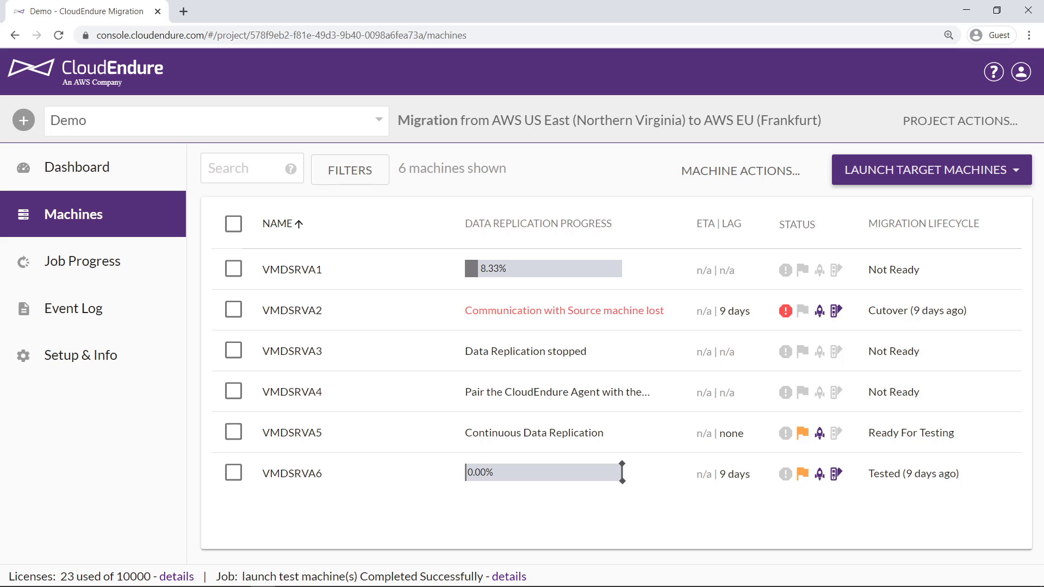
mouse_move(103, 223)
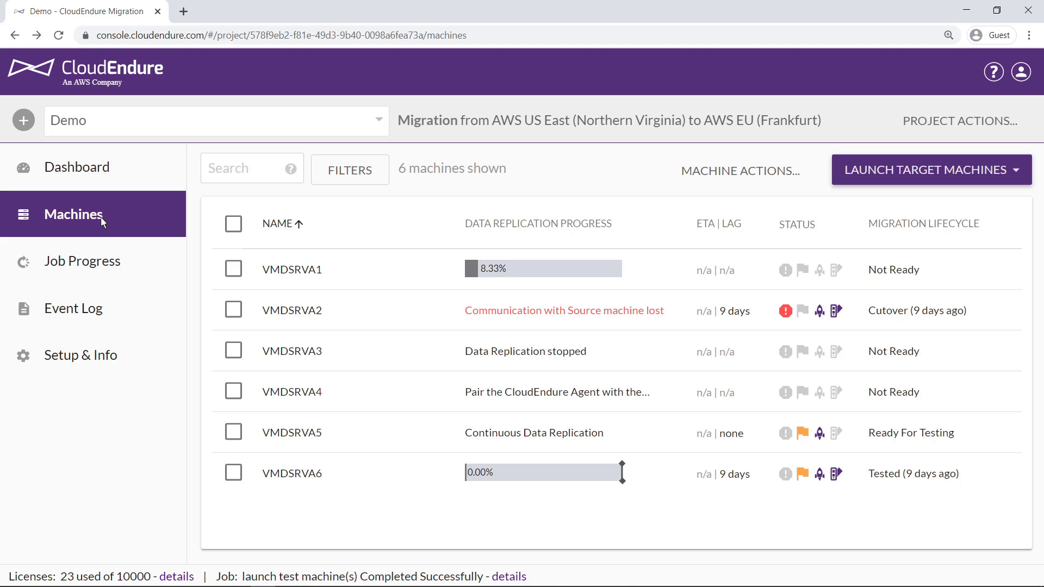
mouse_move(323, 276)
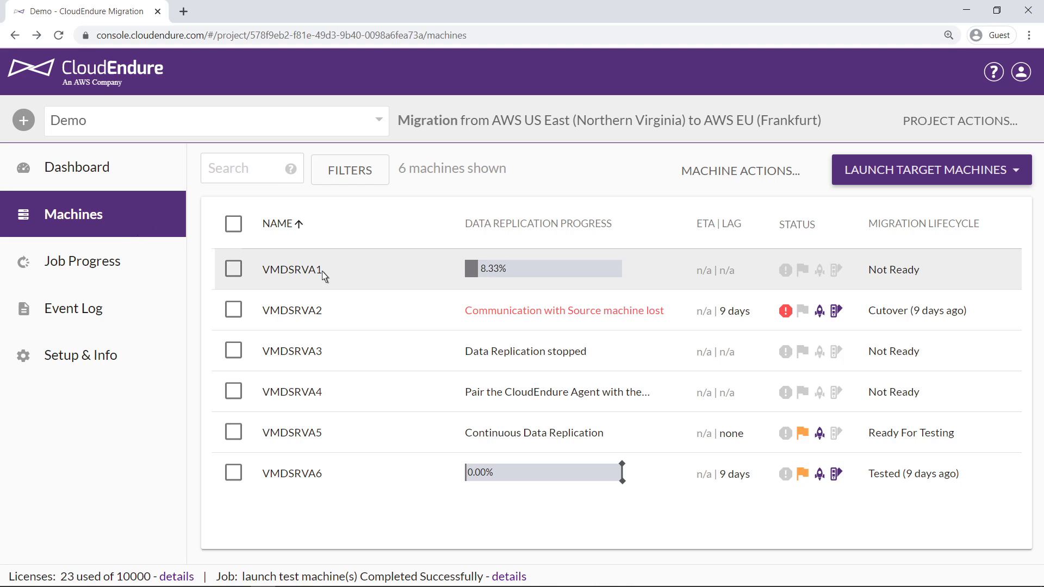
click(290, 269)
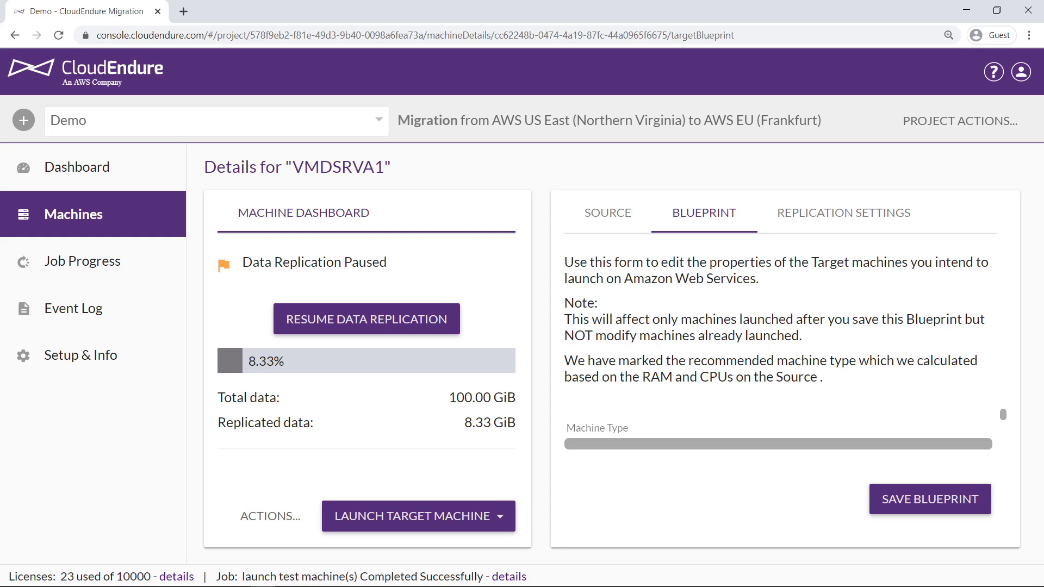
mouse_move(239, 518)
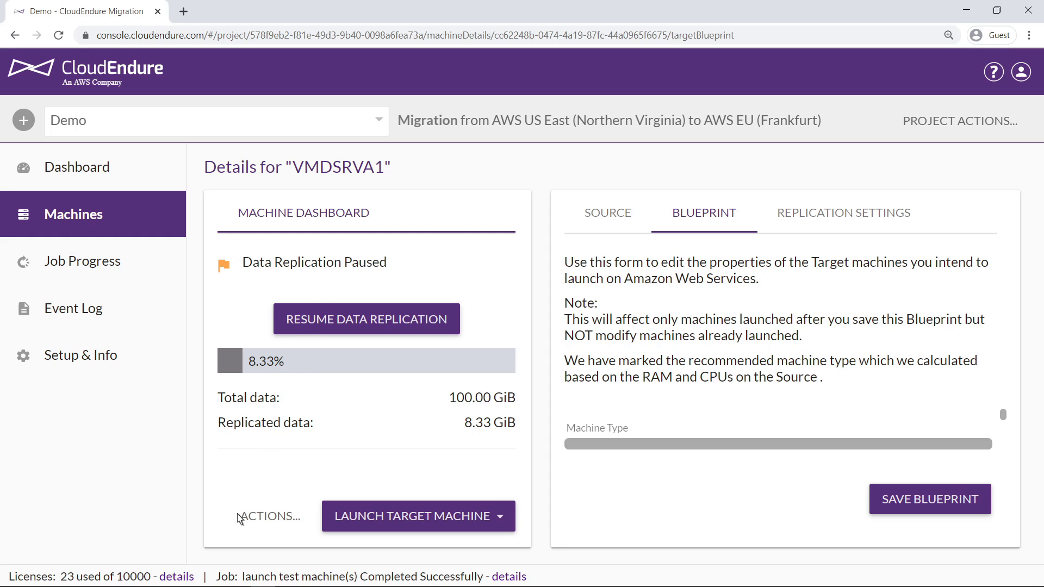
click(267, 515)
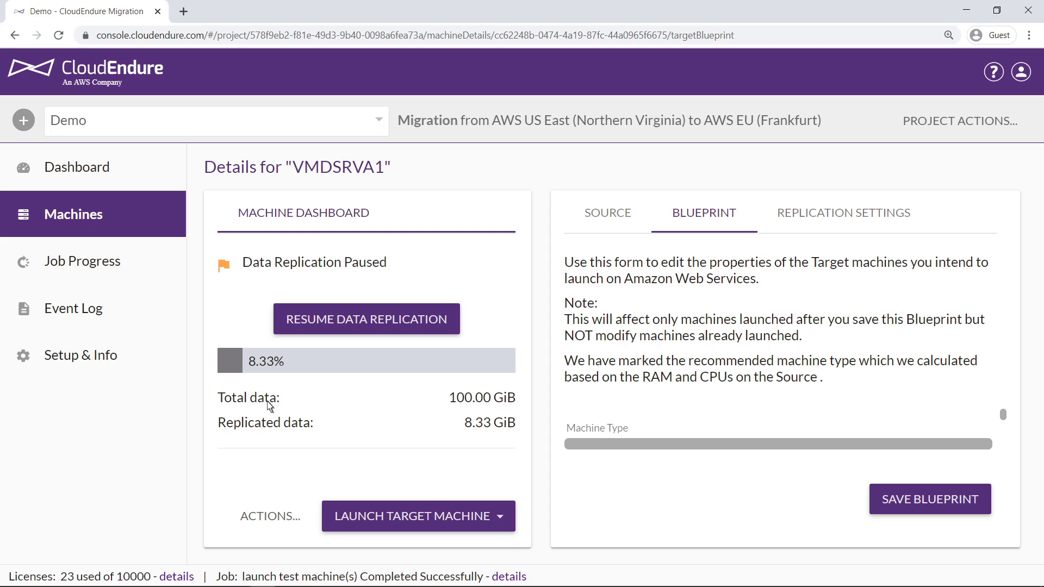
Resume VMDSRVA1's paused replication, confirm it, and return to the machines list
click(365, 319)
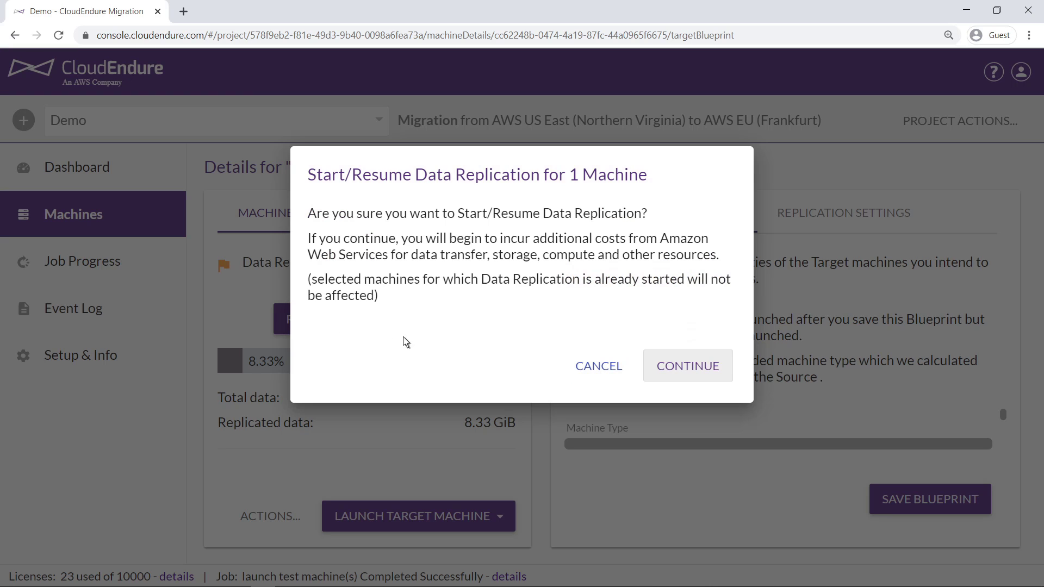
click(596, 365)
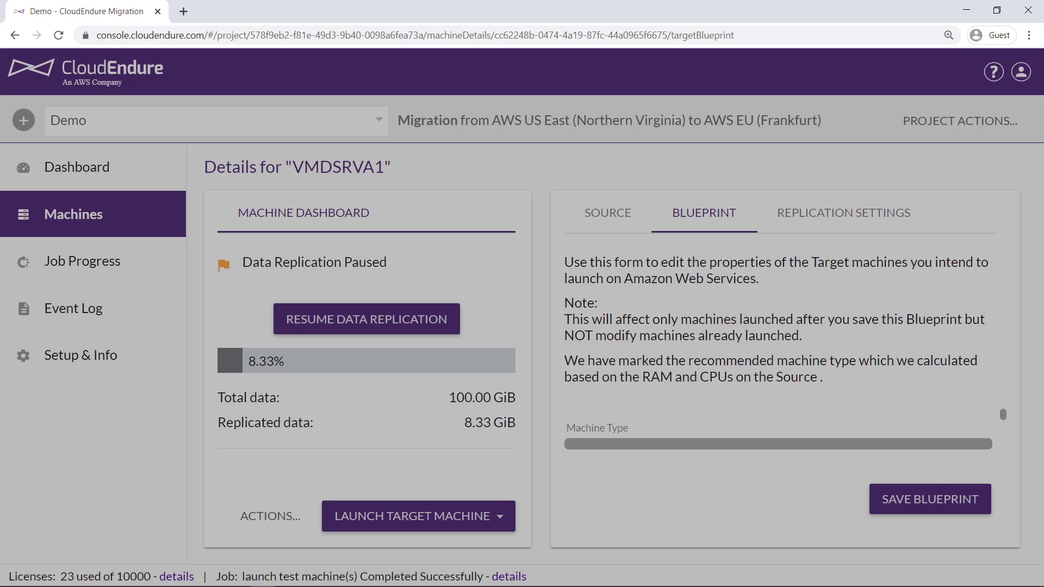
click(366, 319)
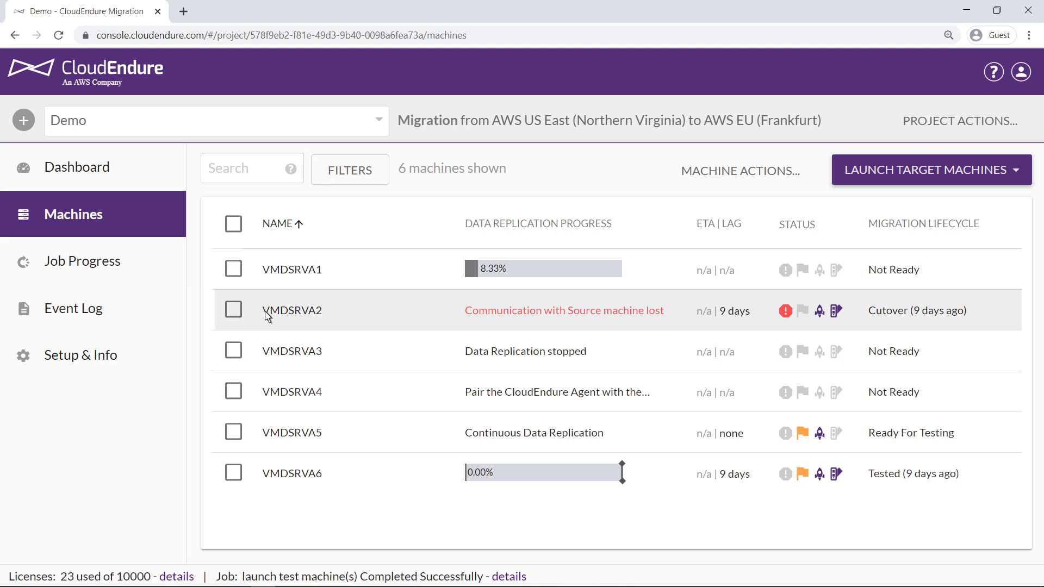
Remove VMDSRVA2 via Actions > Remove From This Console, confirm, and dismiss the notice
click(291, 310)
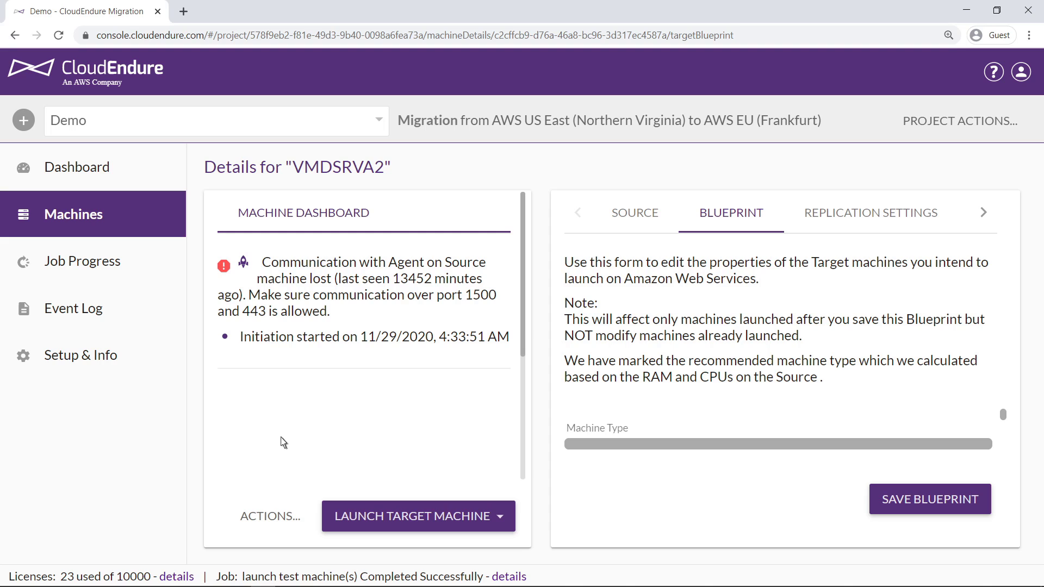
click(269, 516)
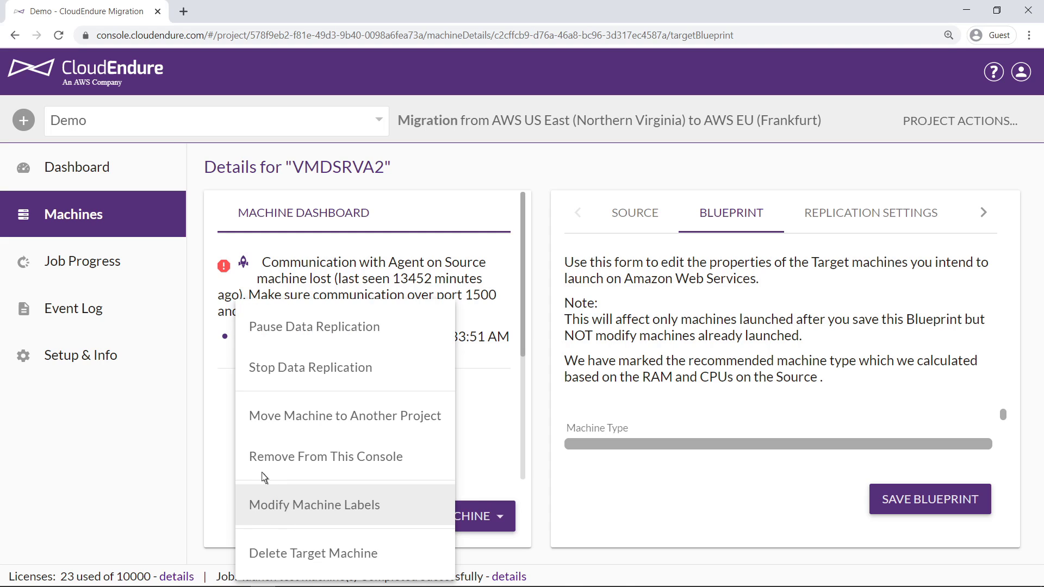
click(325, 456)
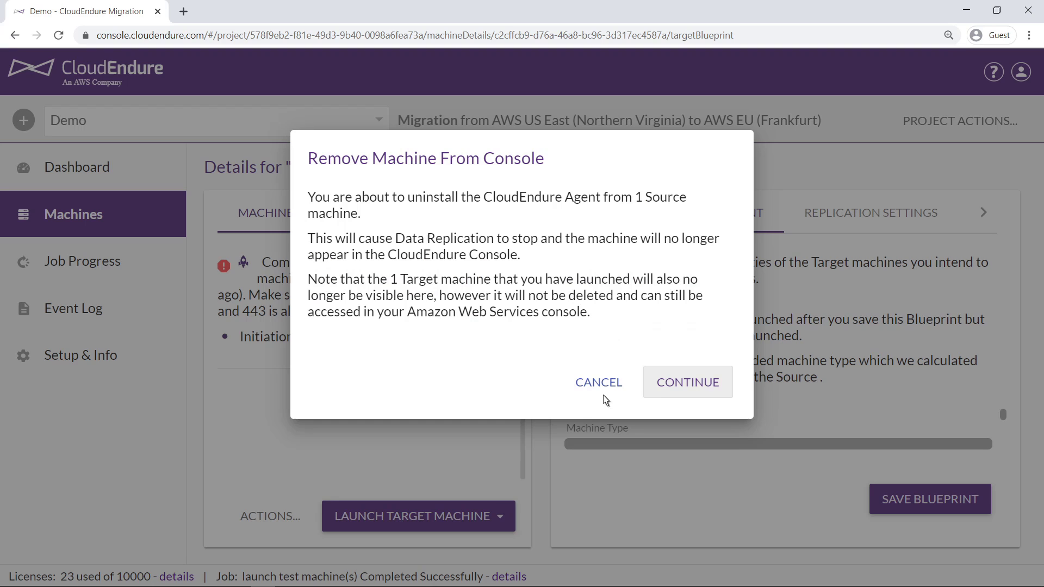
click(597, 381)
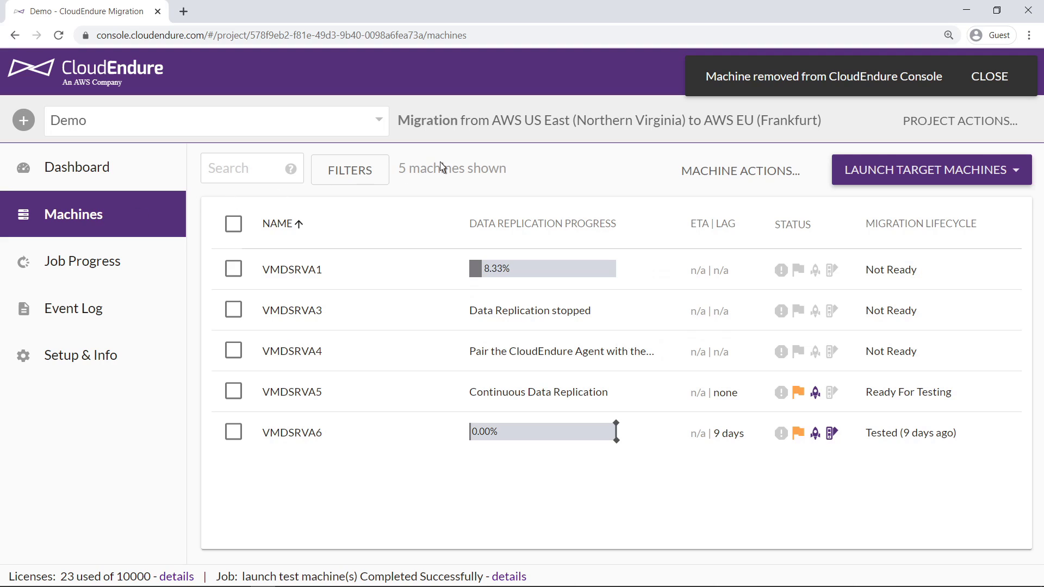
click(988, 76)
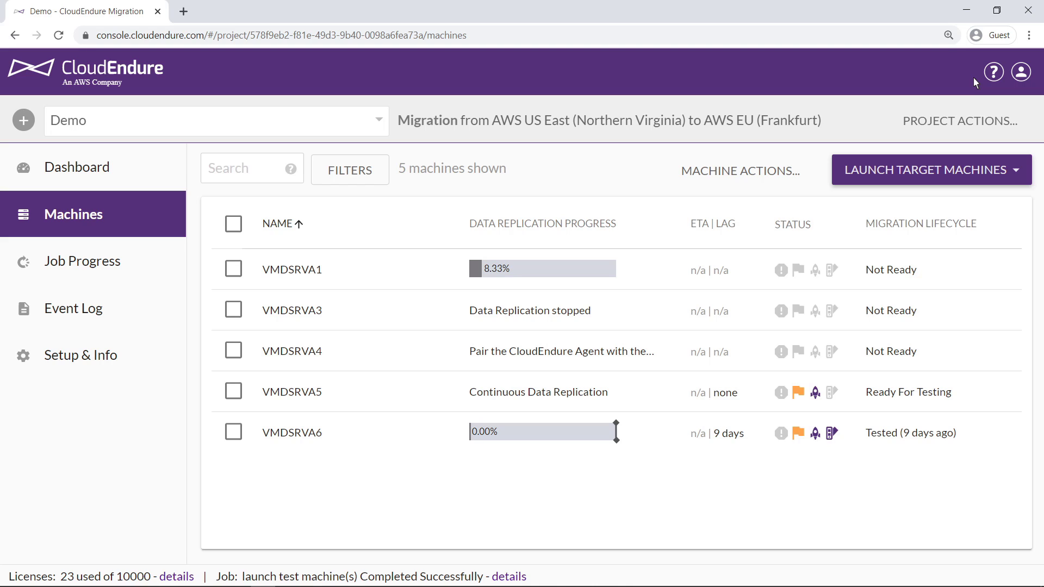
mouse_move(323, 318)
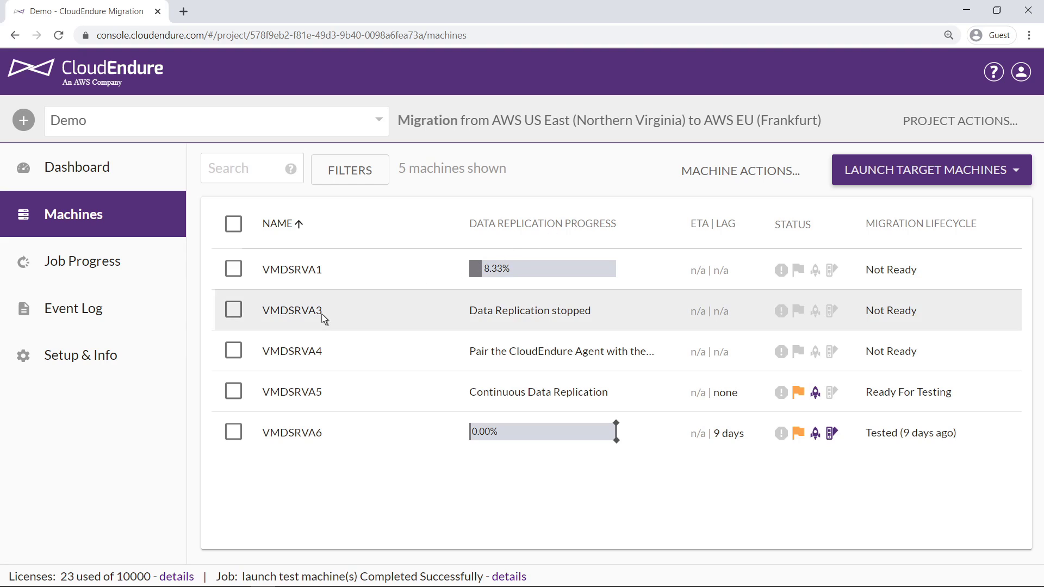
From VMDSRVA3's Source details, start its data replication now and confirm
click(291, 309)
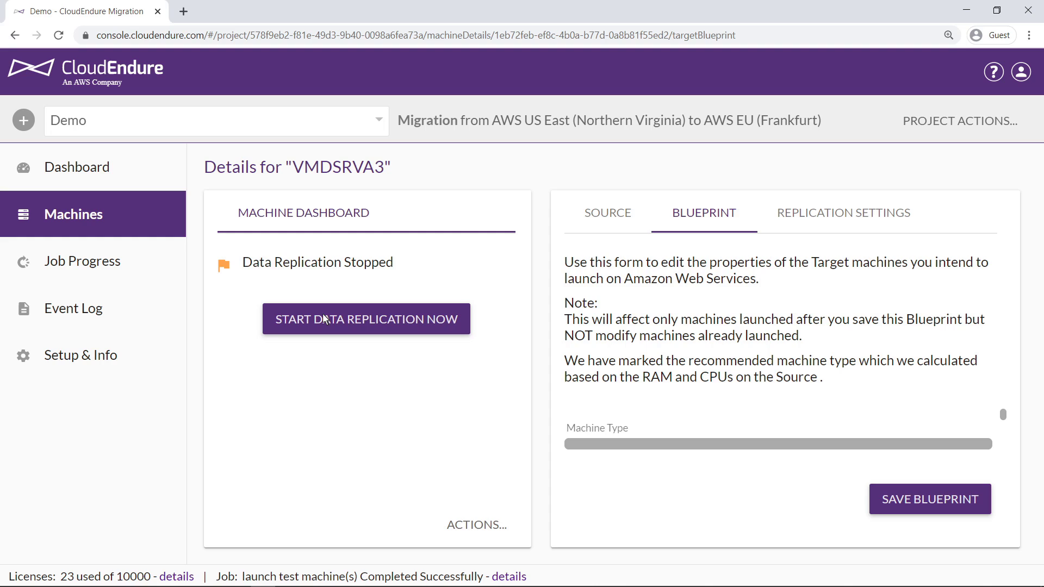
mouse_move(384, 295)
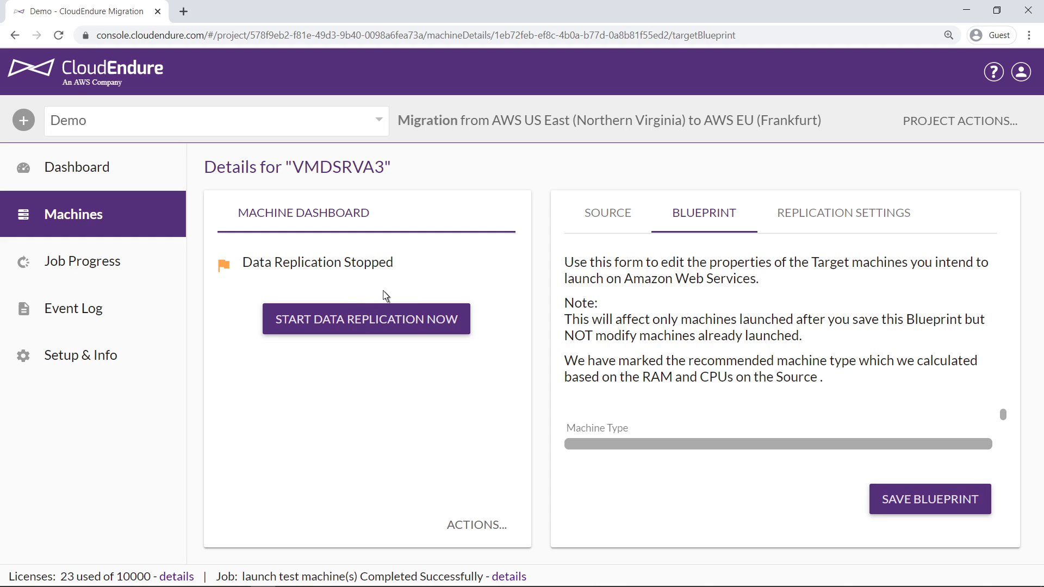
click(607, 212)
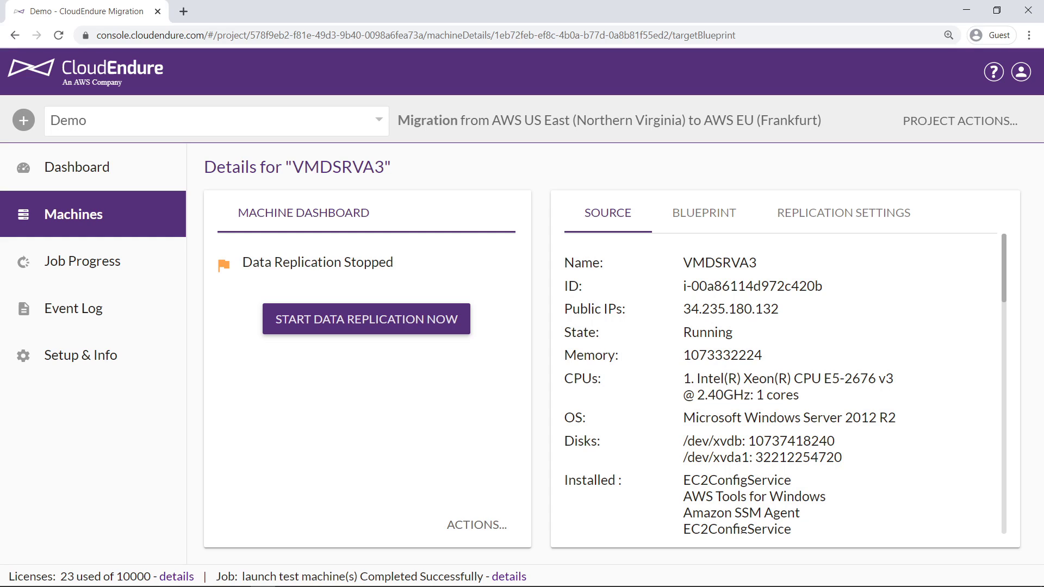
mouse_move(527, 268)
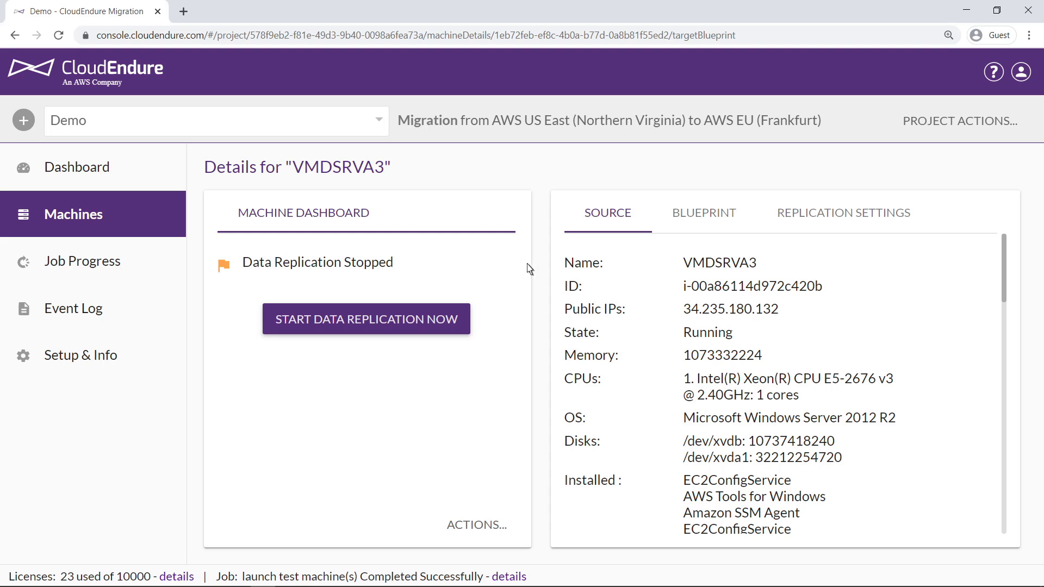
click(365, 319)
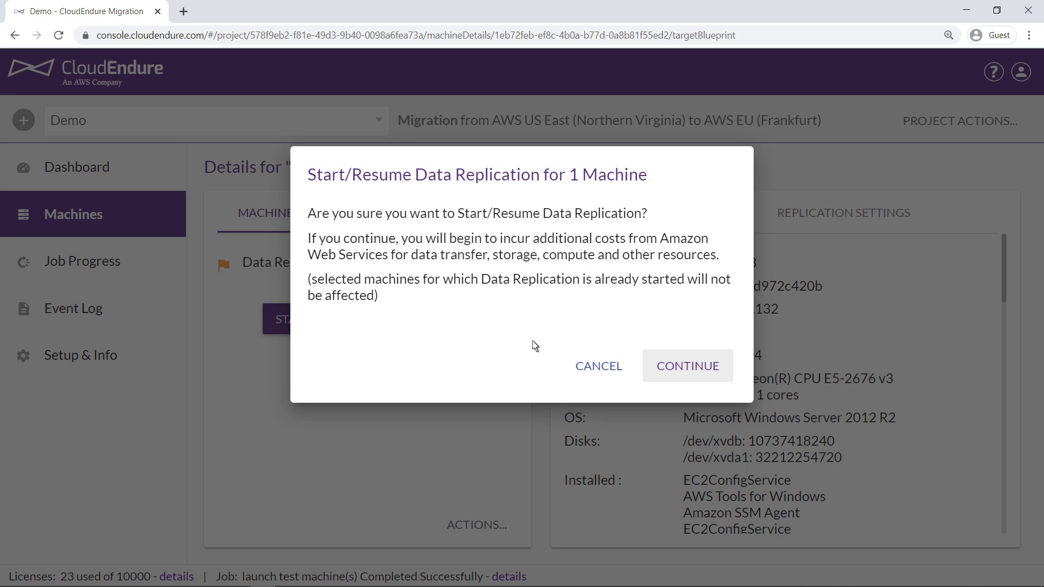
click(687, 366)
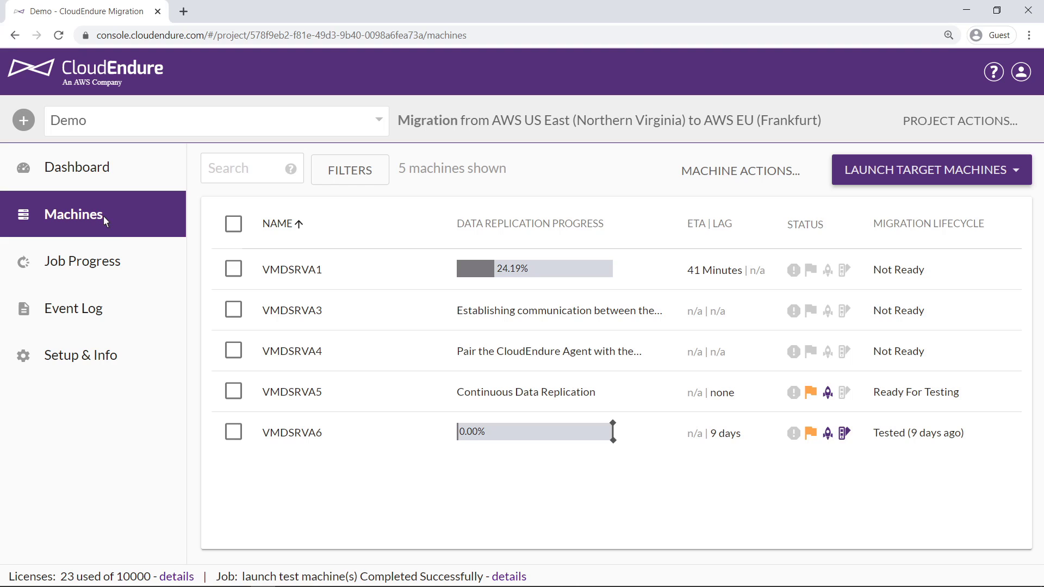
mouse_move(266, 357)
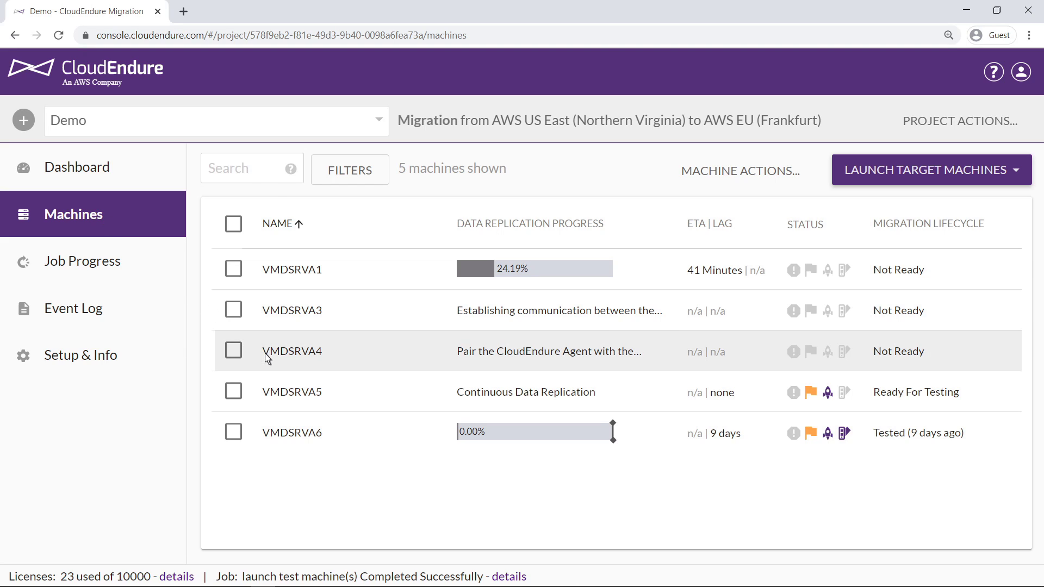
click(291, 351)
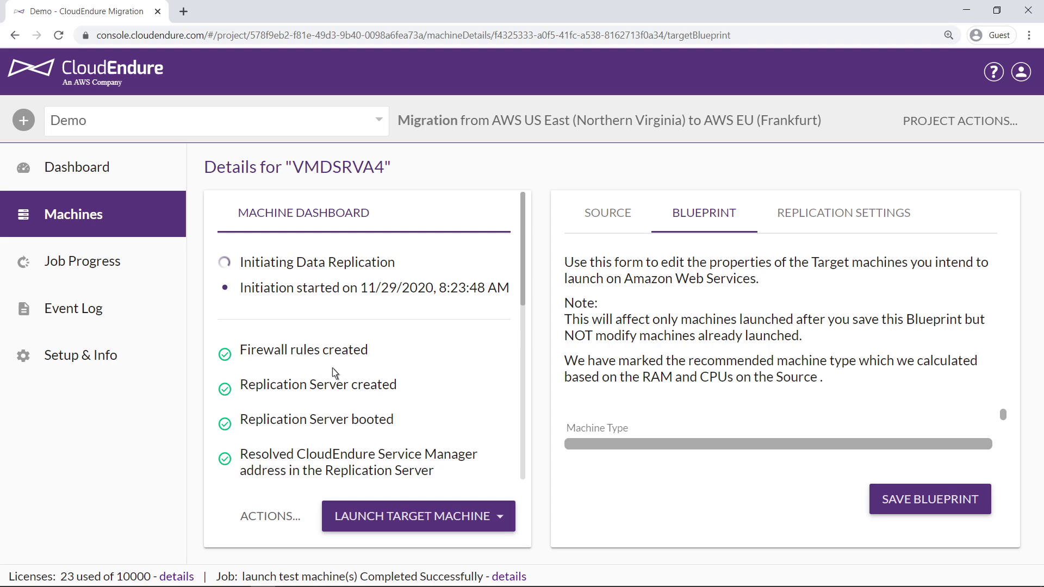
mouse_move(525, 414)
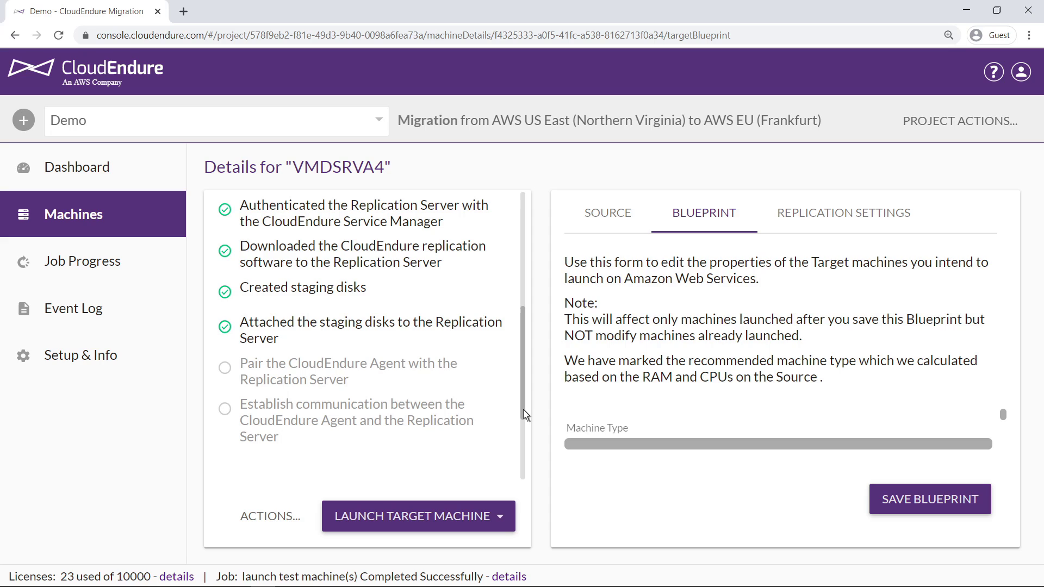
mouse_move(202, 267)
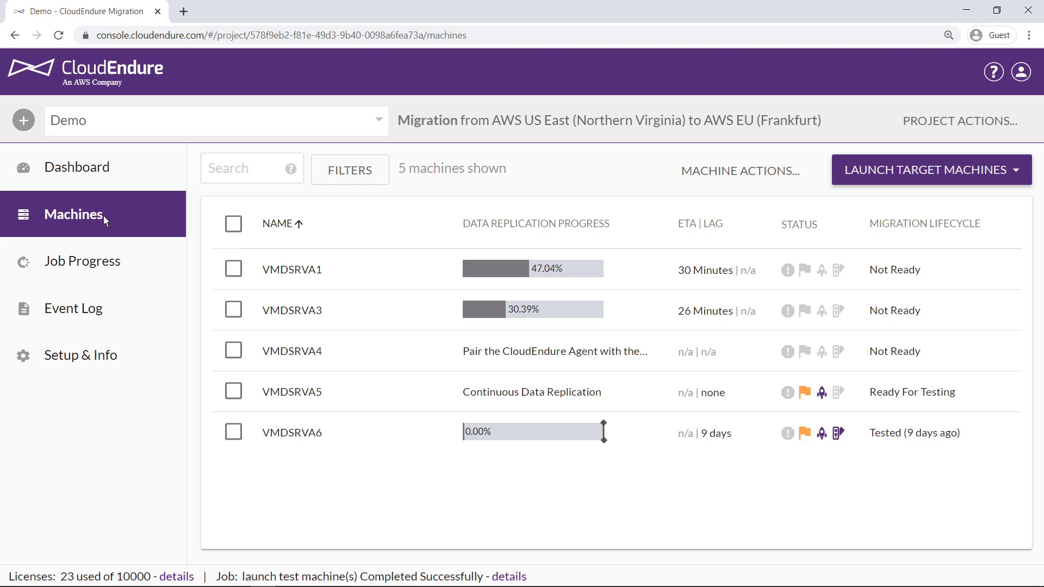
mouse_move(233, 360)
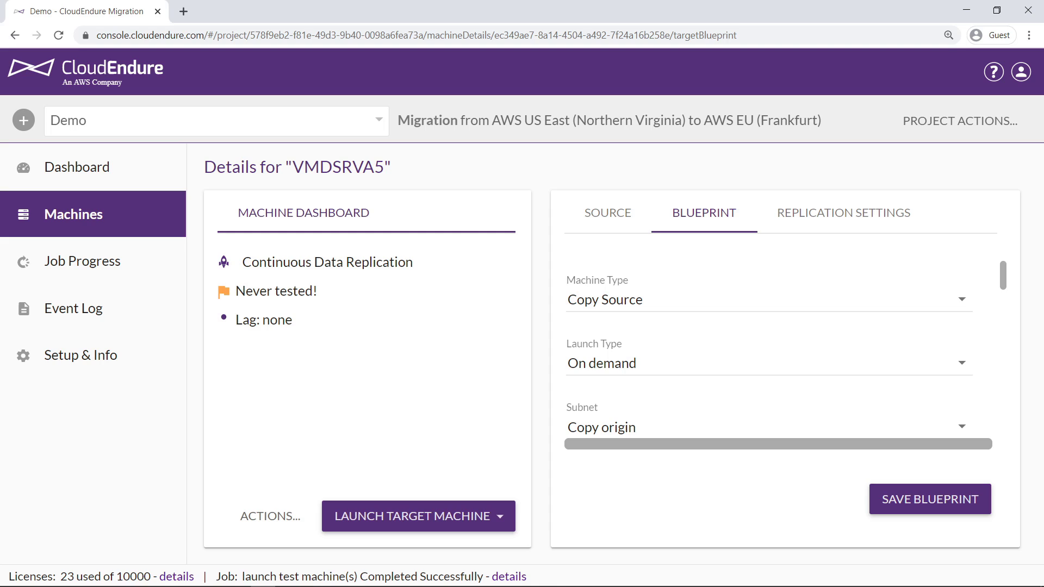
mouse_move(833, 339)
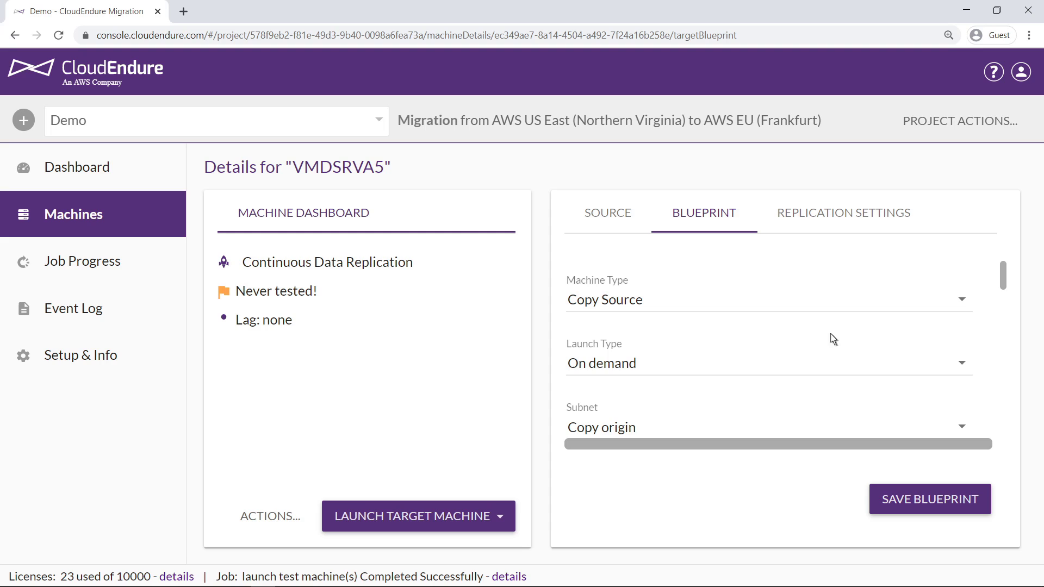
Scroll through VMDSRVA5's Blueprint settings for security groups and private IP
scroll(down, 3)
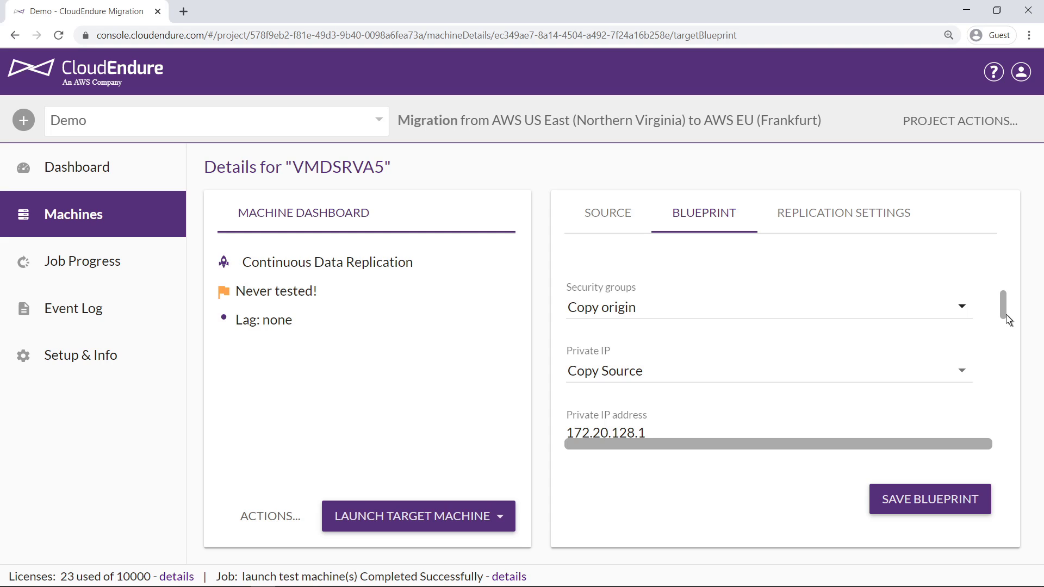
mouse_move(1007, 437)
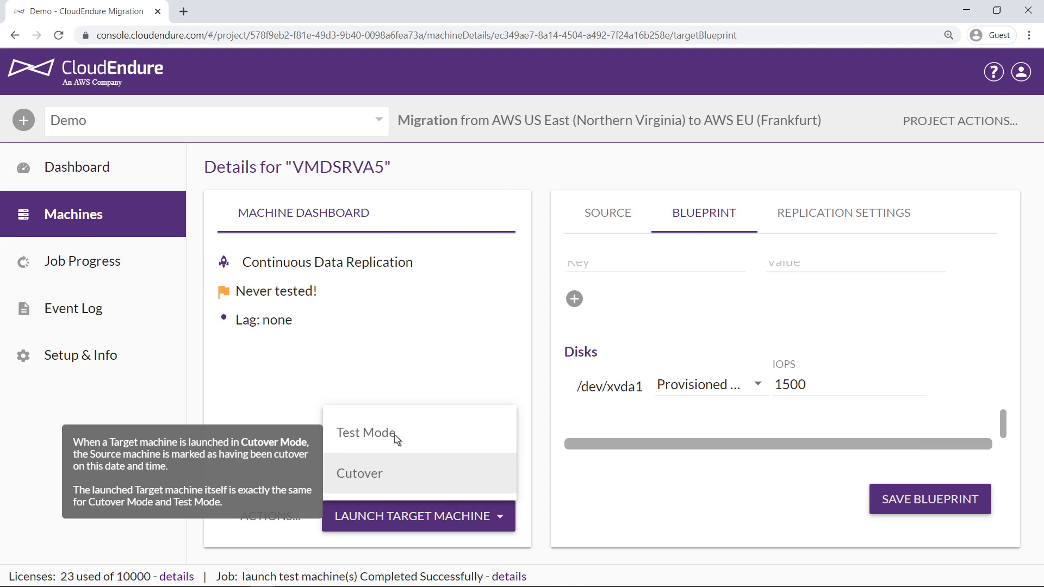
Launch VMDSRVA5's target machine in Test Mode and confirm the launch
click(365, 431)
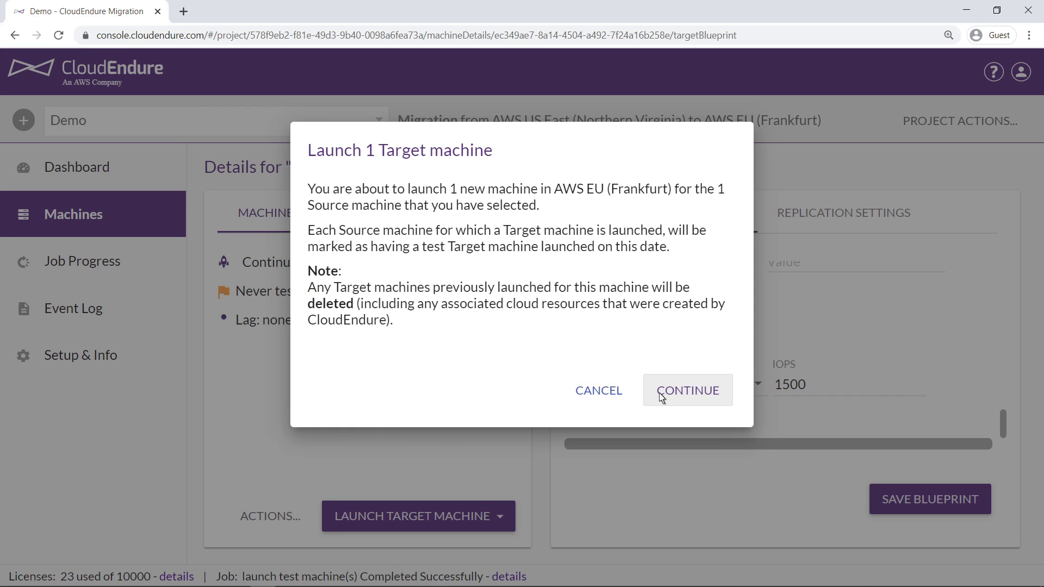
click(686, 390)
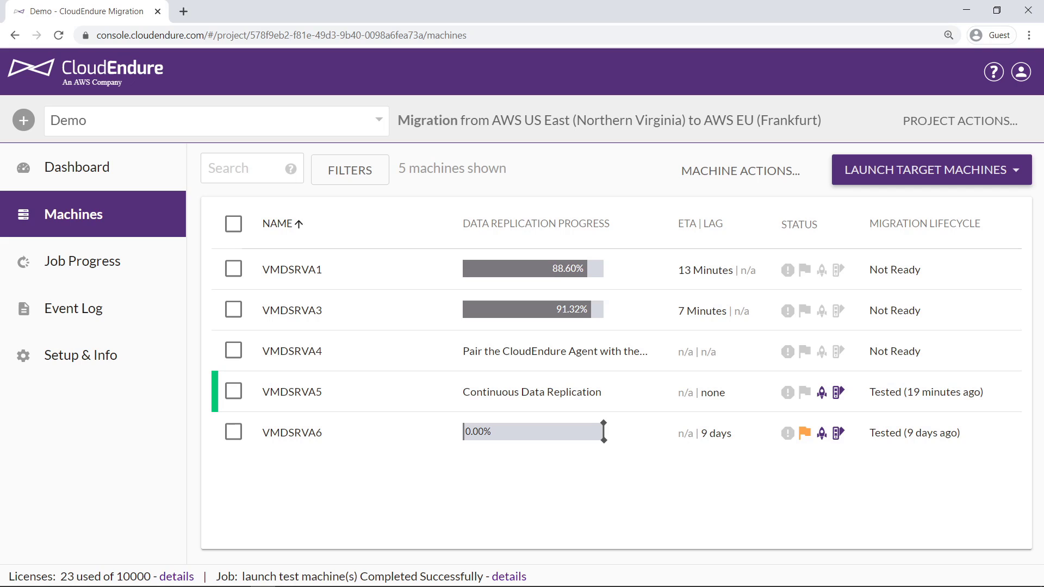
mouse_move(355, 399)
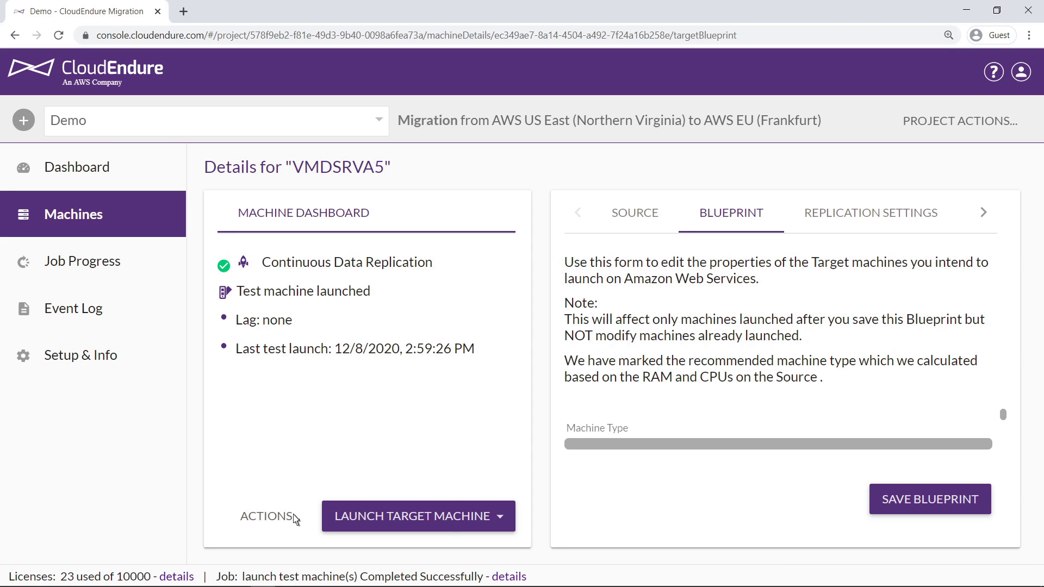
Stop VMDSRVA5's data replication via Actions, confirm, and return to the machines list
click(267, 515)
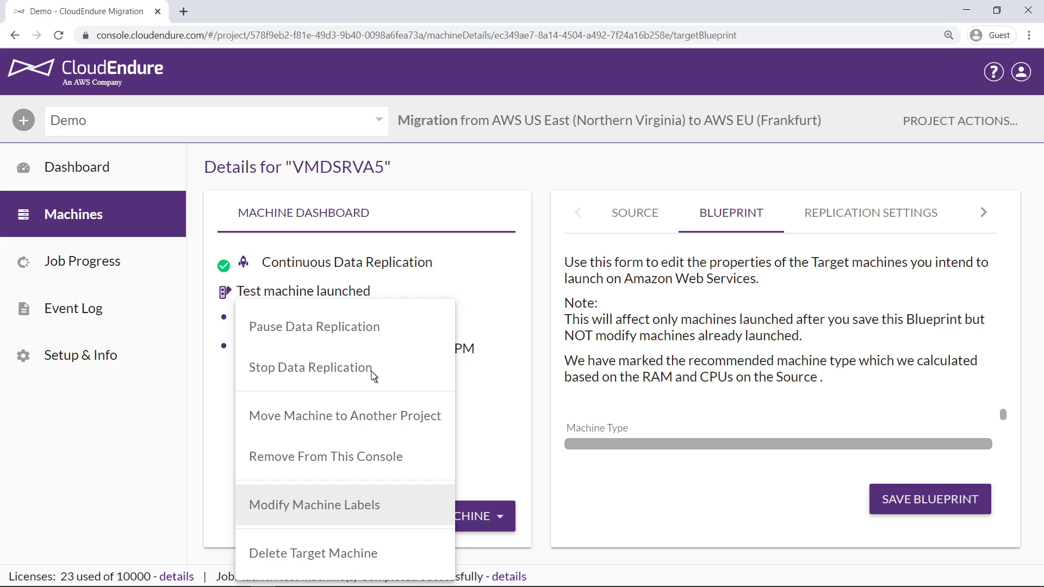
click(310, 366)
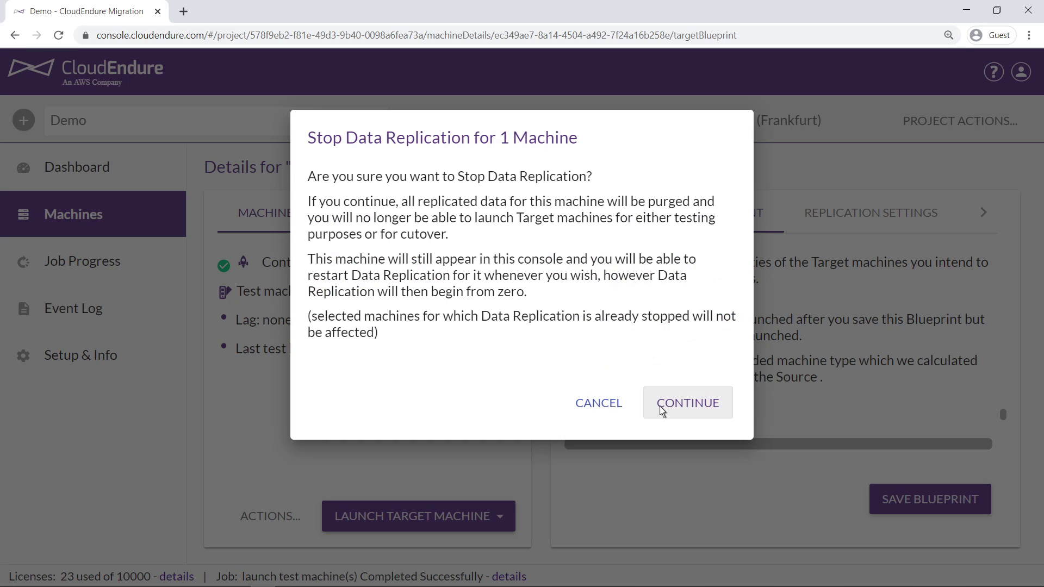
click(687, 402)
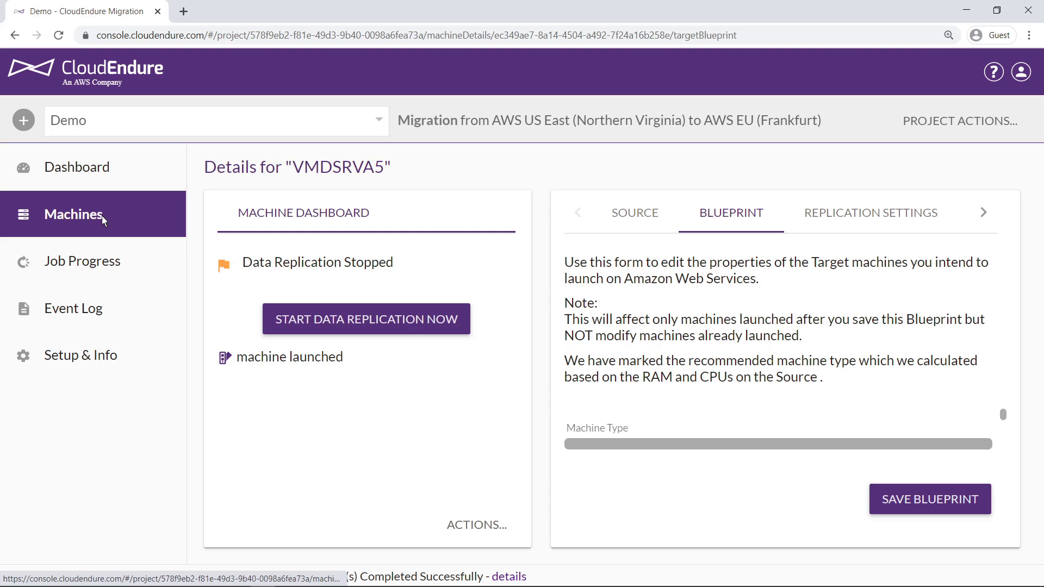
click(73, 214)
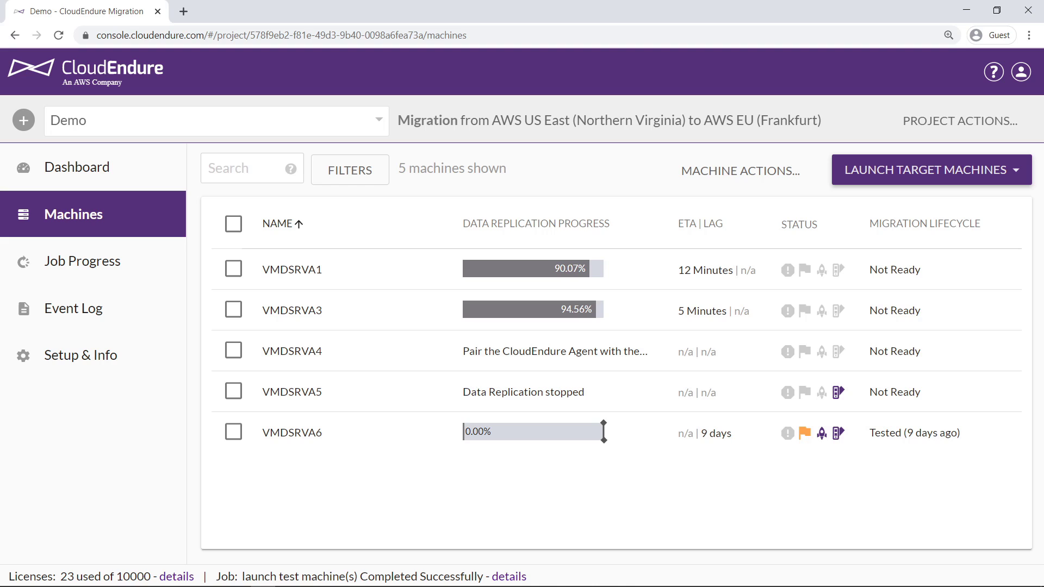
mouse_move(338, 346)
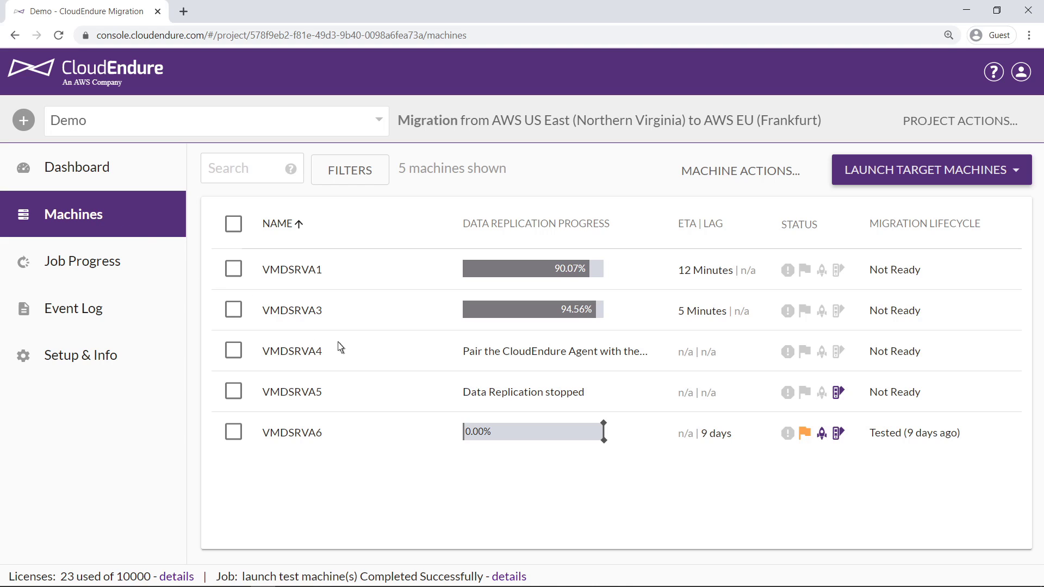
mouse_move(515, 431)
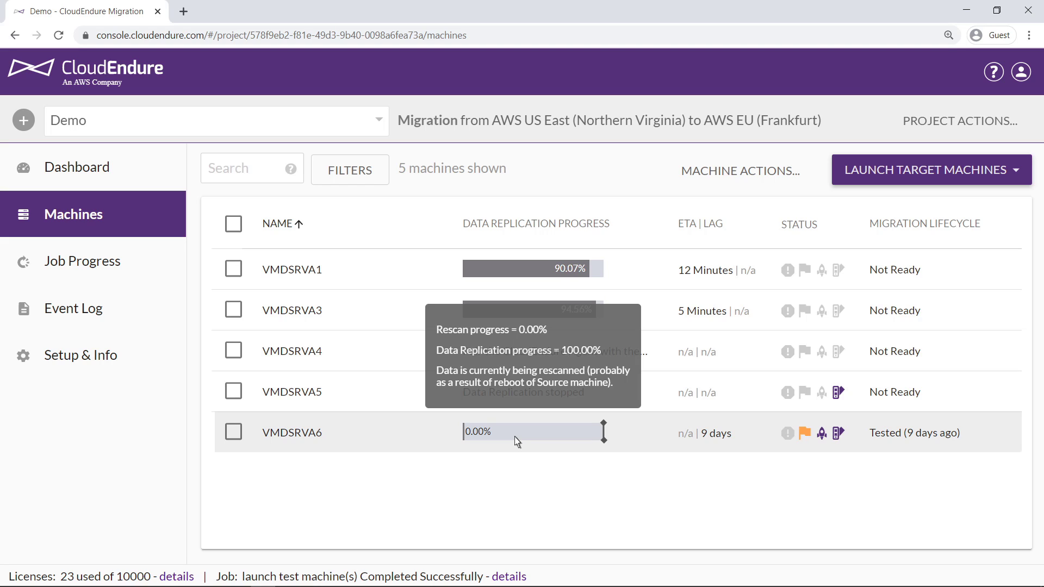
Bring up VMDSRVA6's details page showing replication paused at 0.00%
click(291, 431)
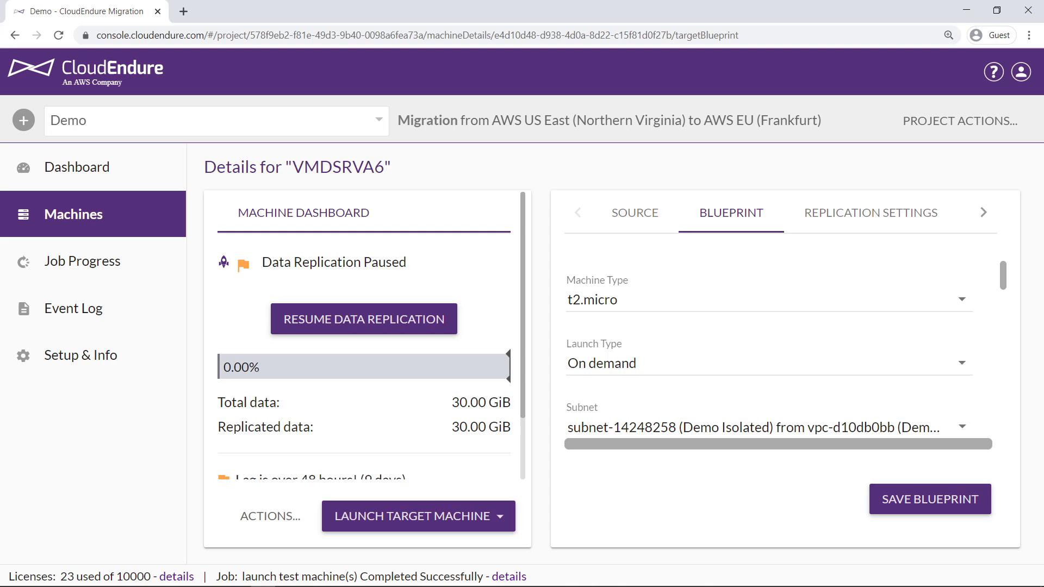
mouse_move(524, 478)
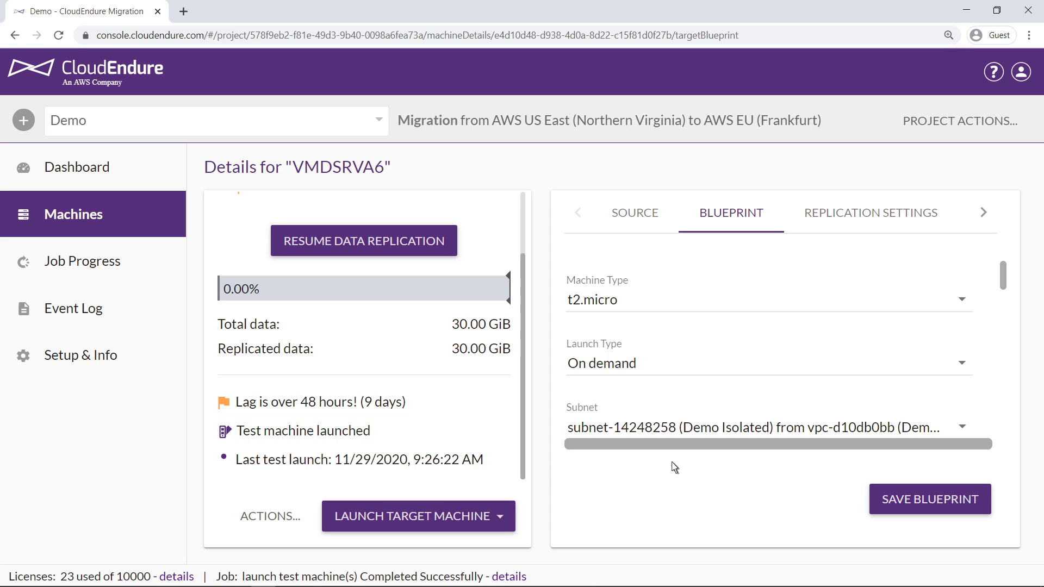
scroll(down, 3)
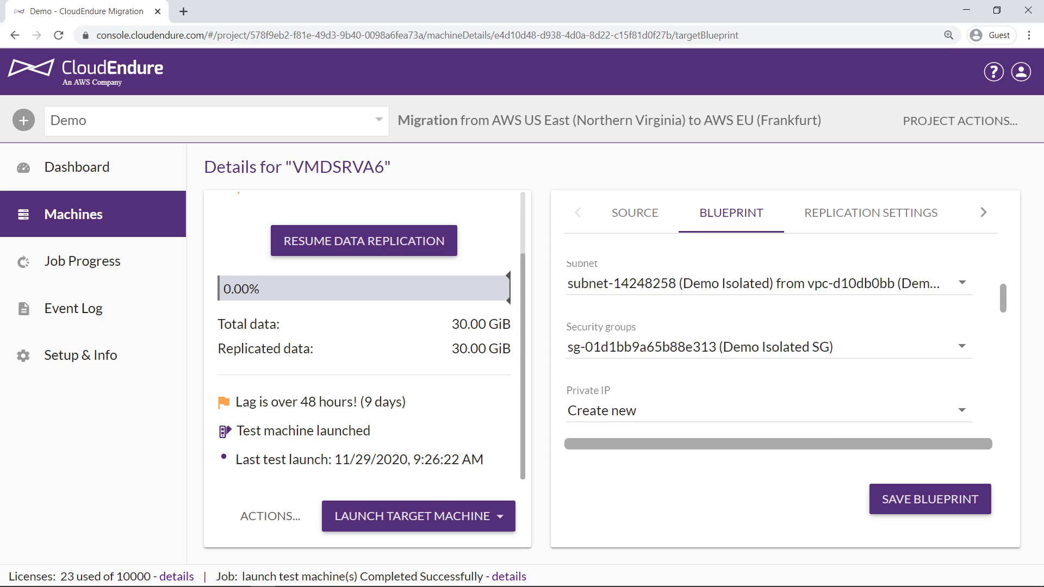
scroll(down, 3)
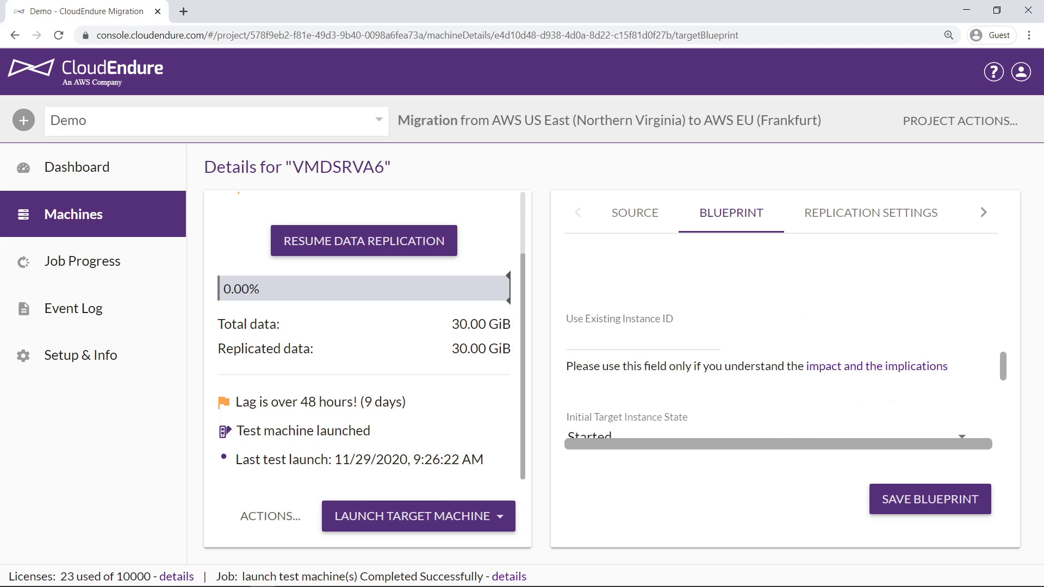
scroll(down, 3)
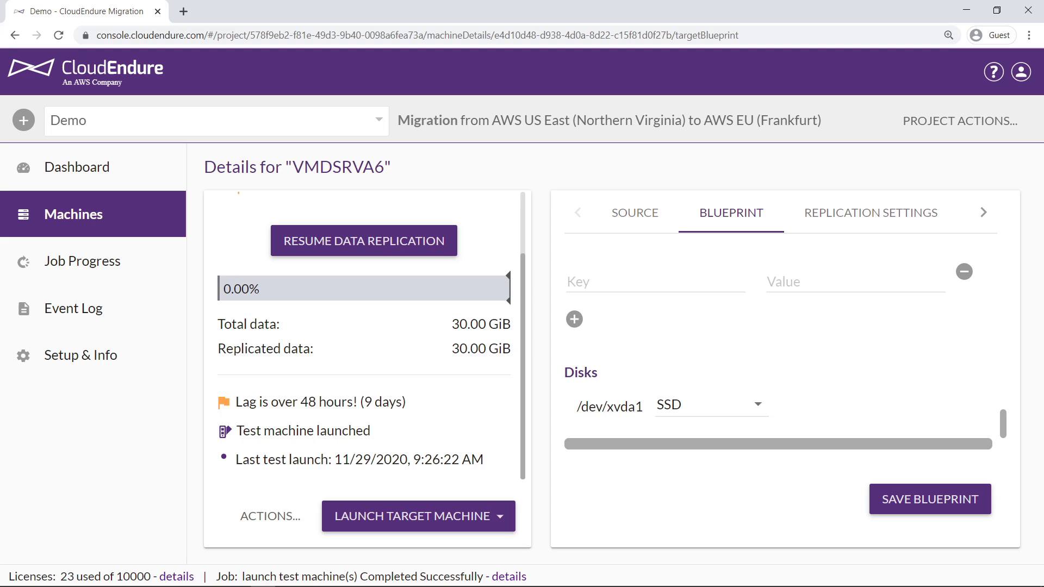
mouse_move(939, 220)
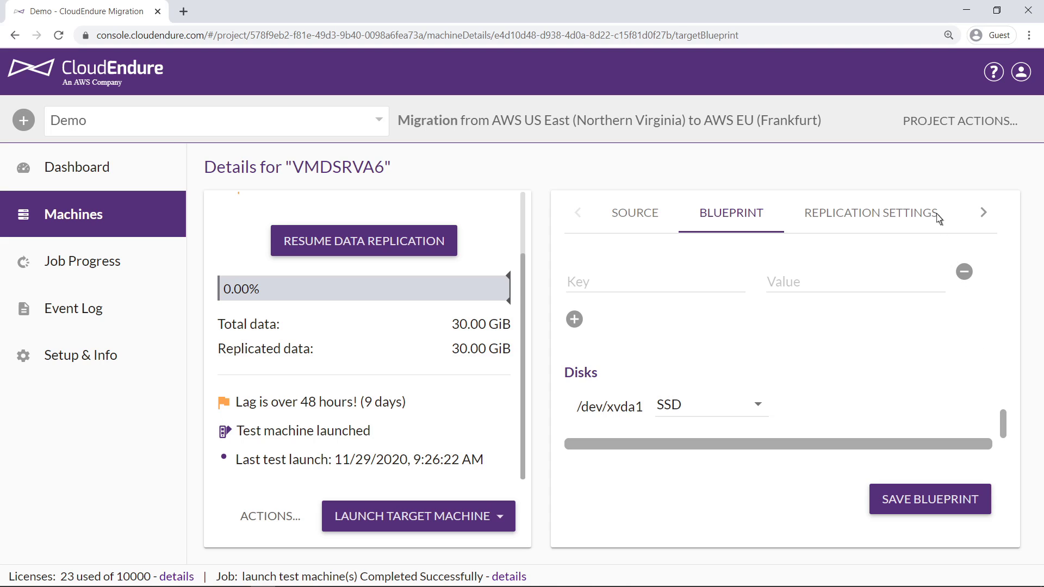
Set VMDSRVA6 to use a dedicated replication server with bandwidth throttling enabled, and save
click(870, 212)
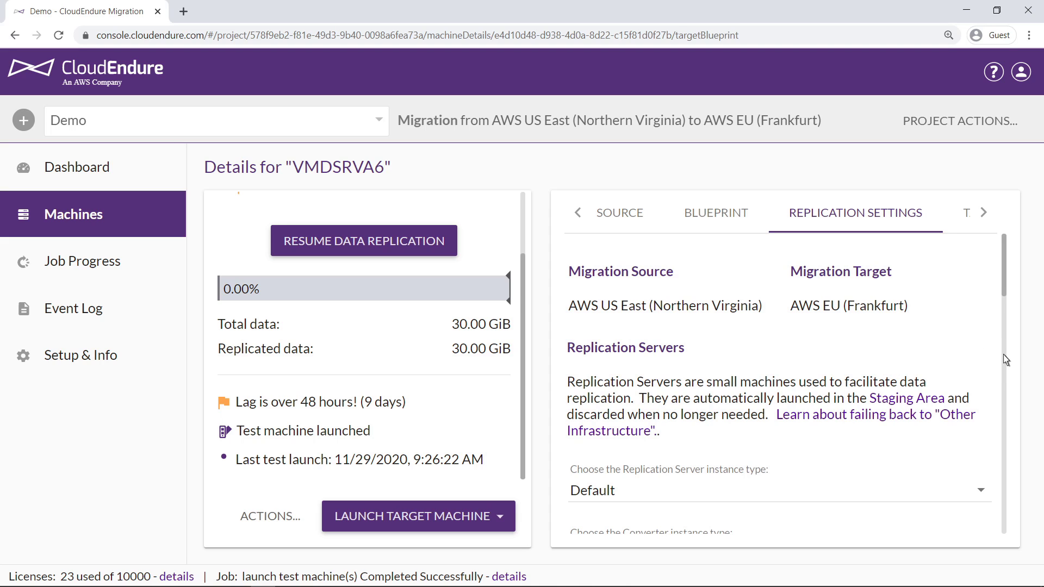
scroll(down, 3)
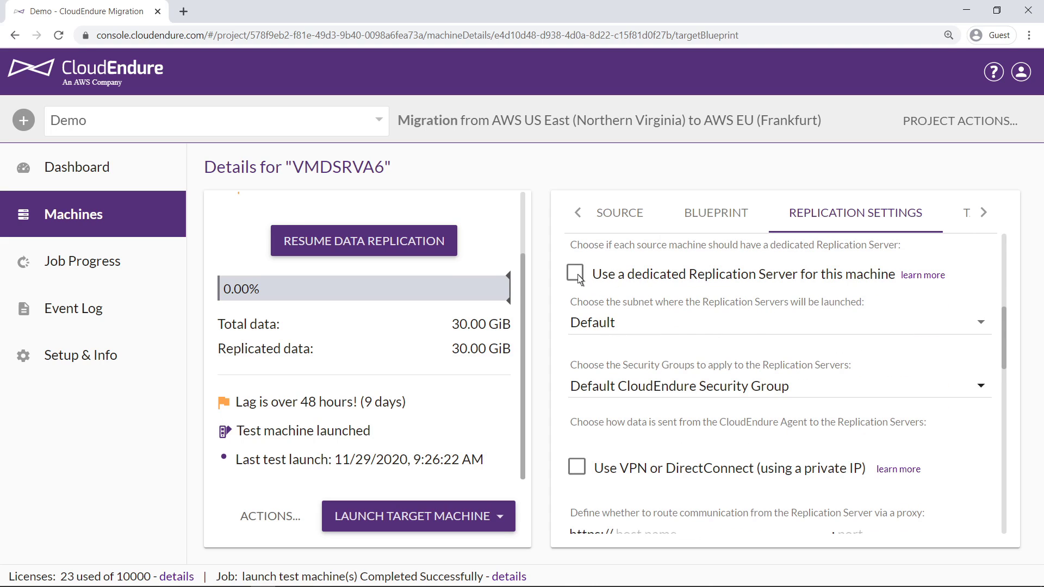
click(575, 274)
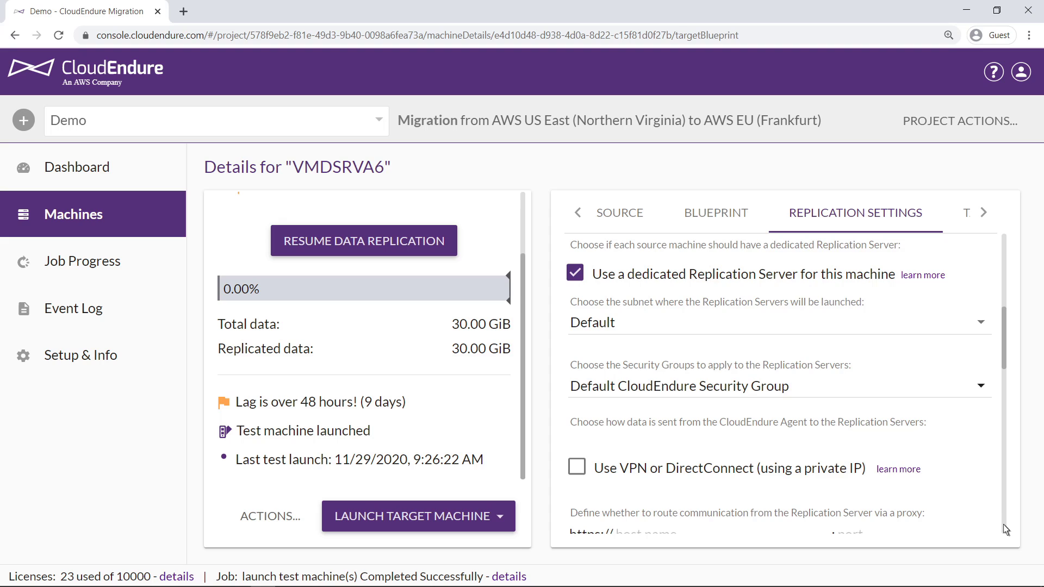
scroll(down, 3)
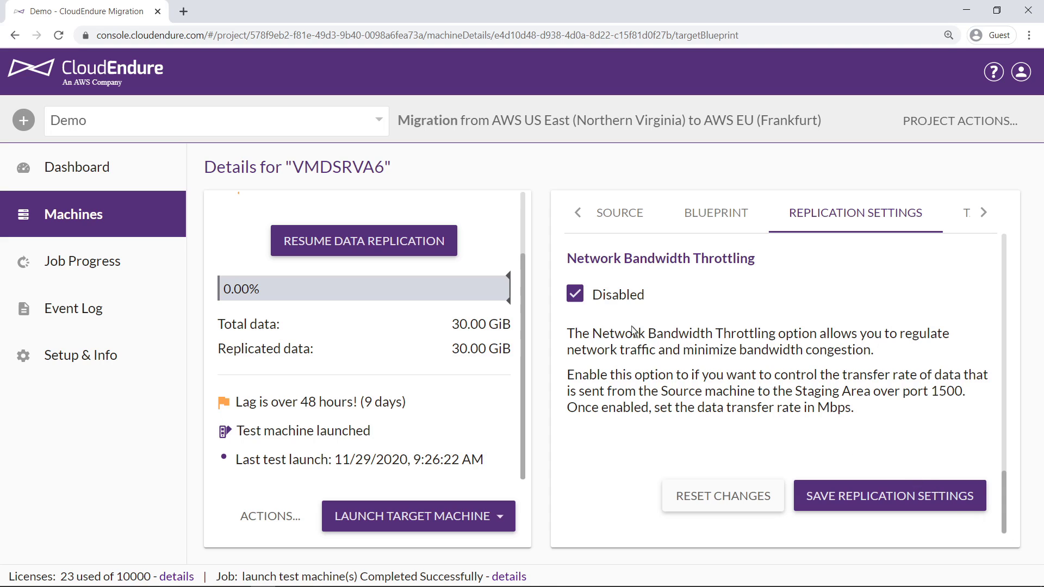
click(574, 294)
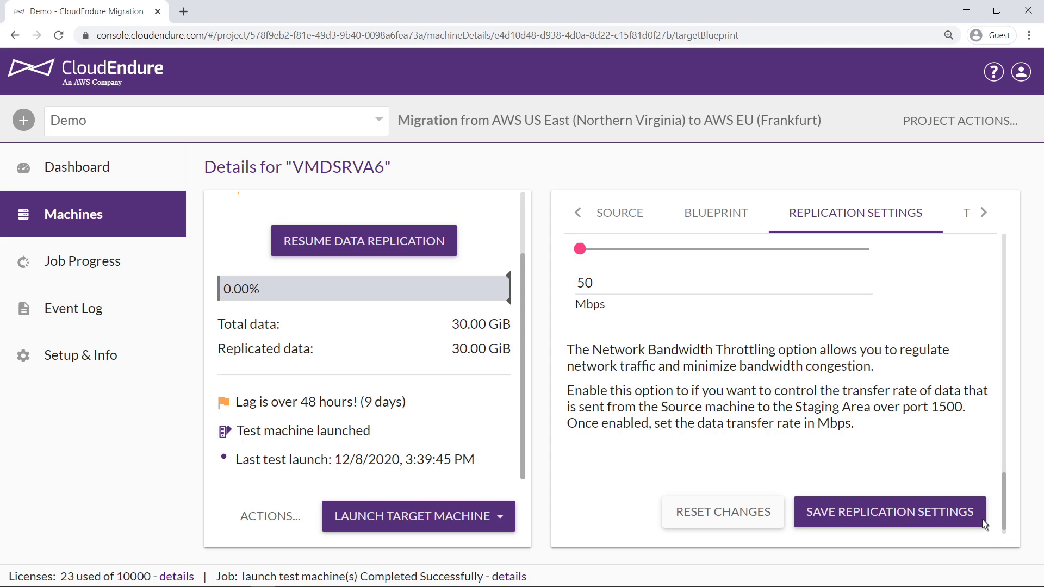
click(889, 511)
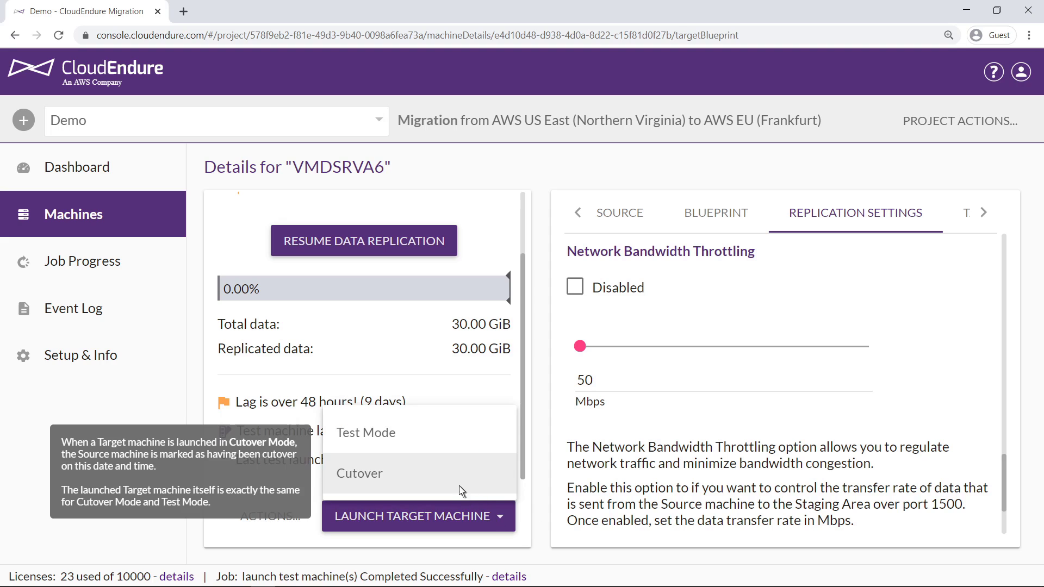
Launch VMDSRVA6's target machine in Test Mode, confirm, and view the launch job's progress
click(365, 432)
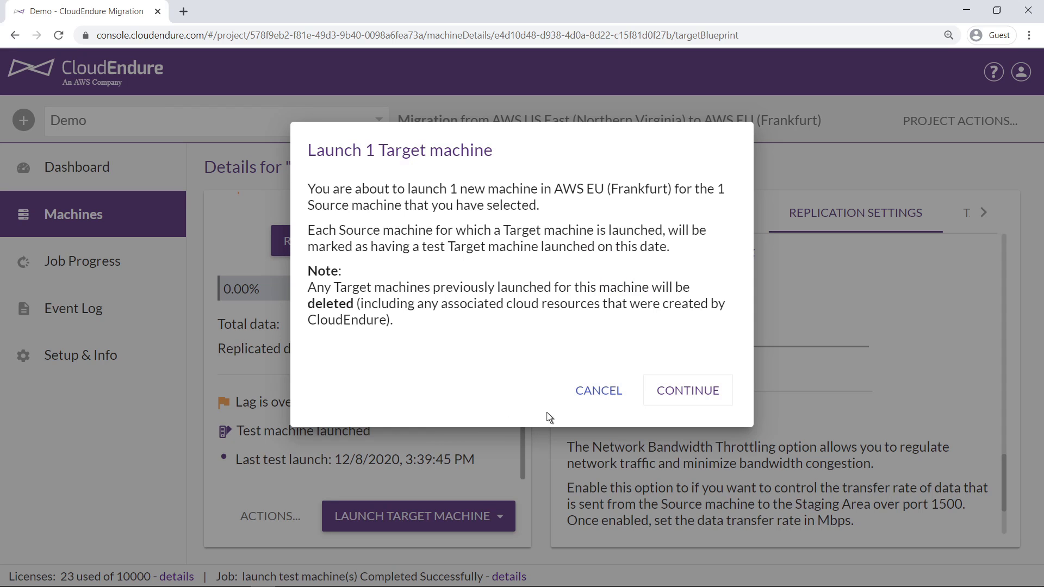
click(687, 390)
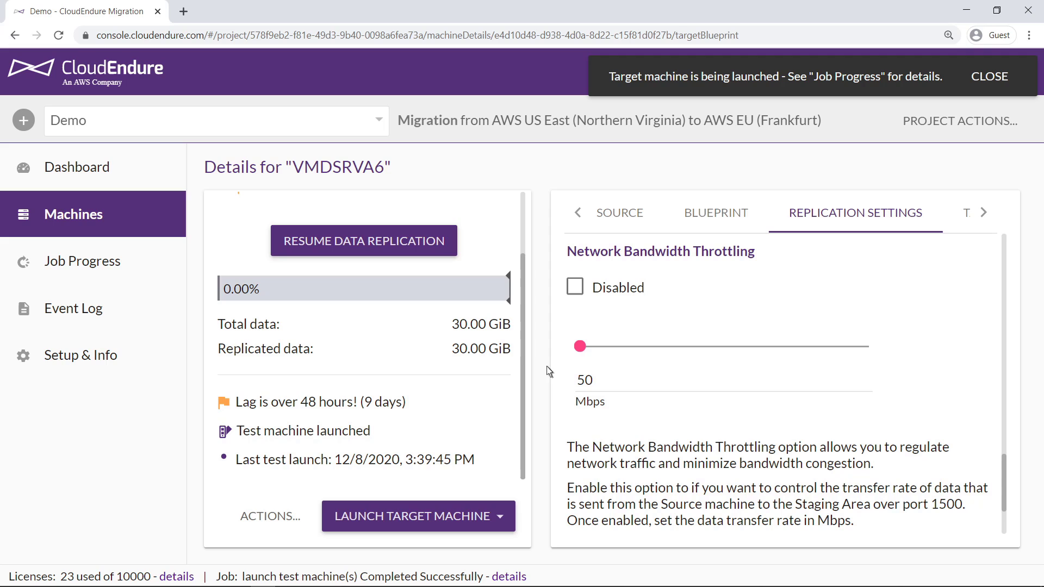
click(510, 576)
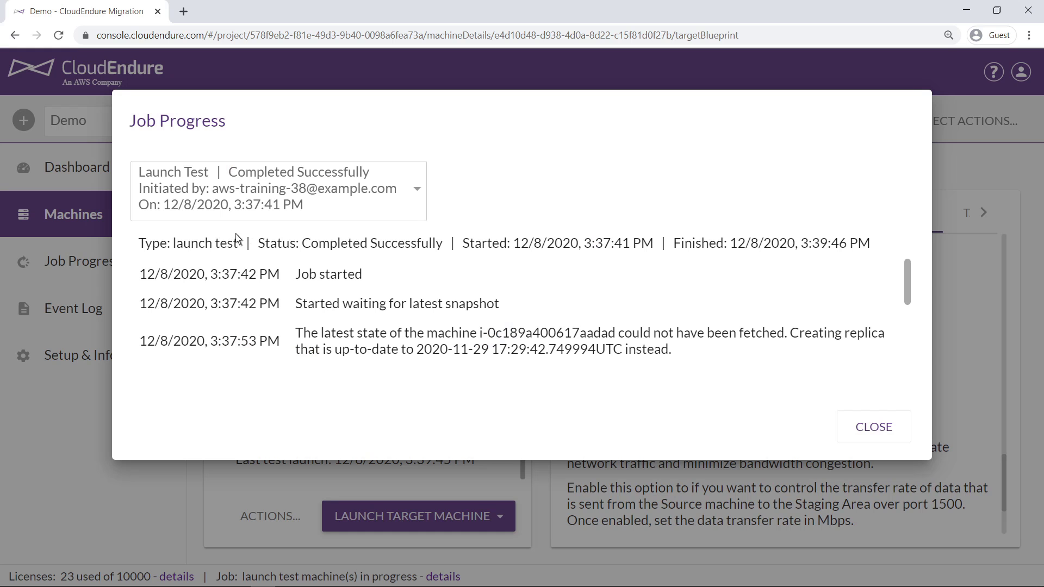